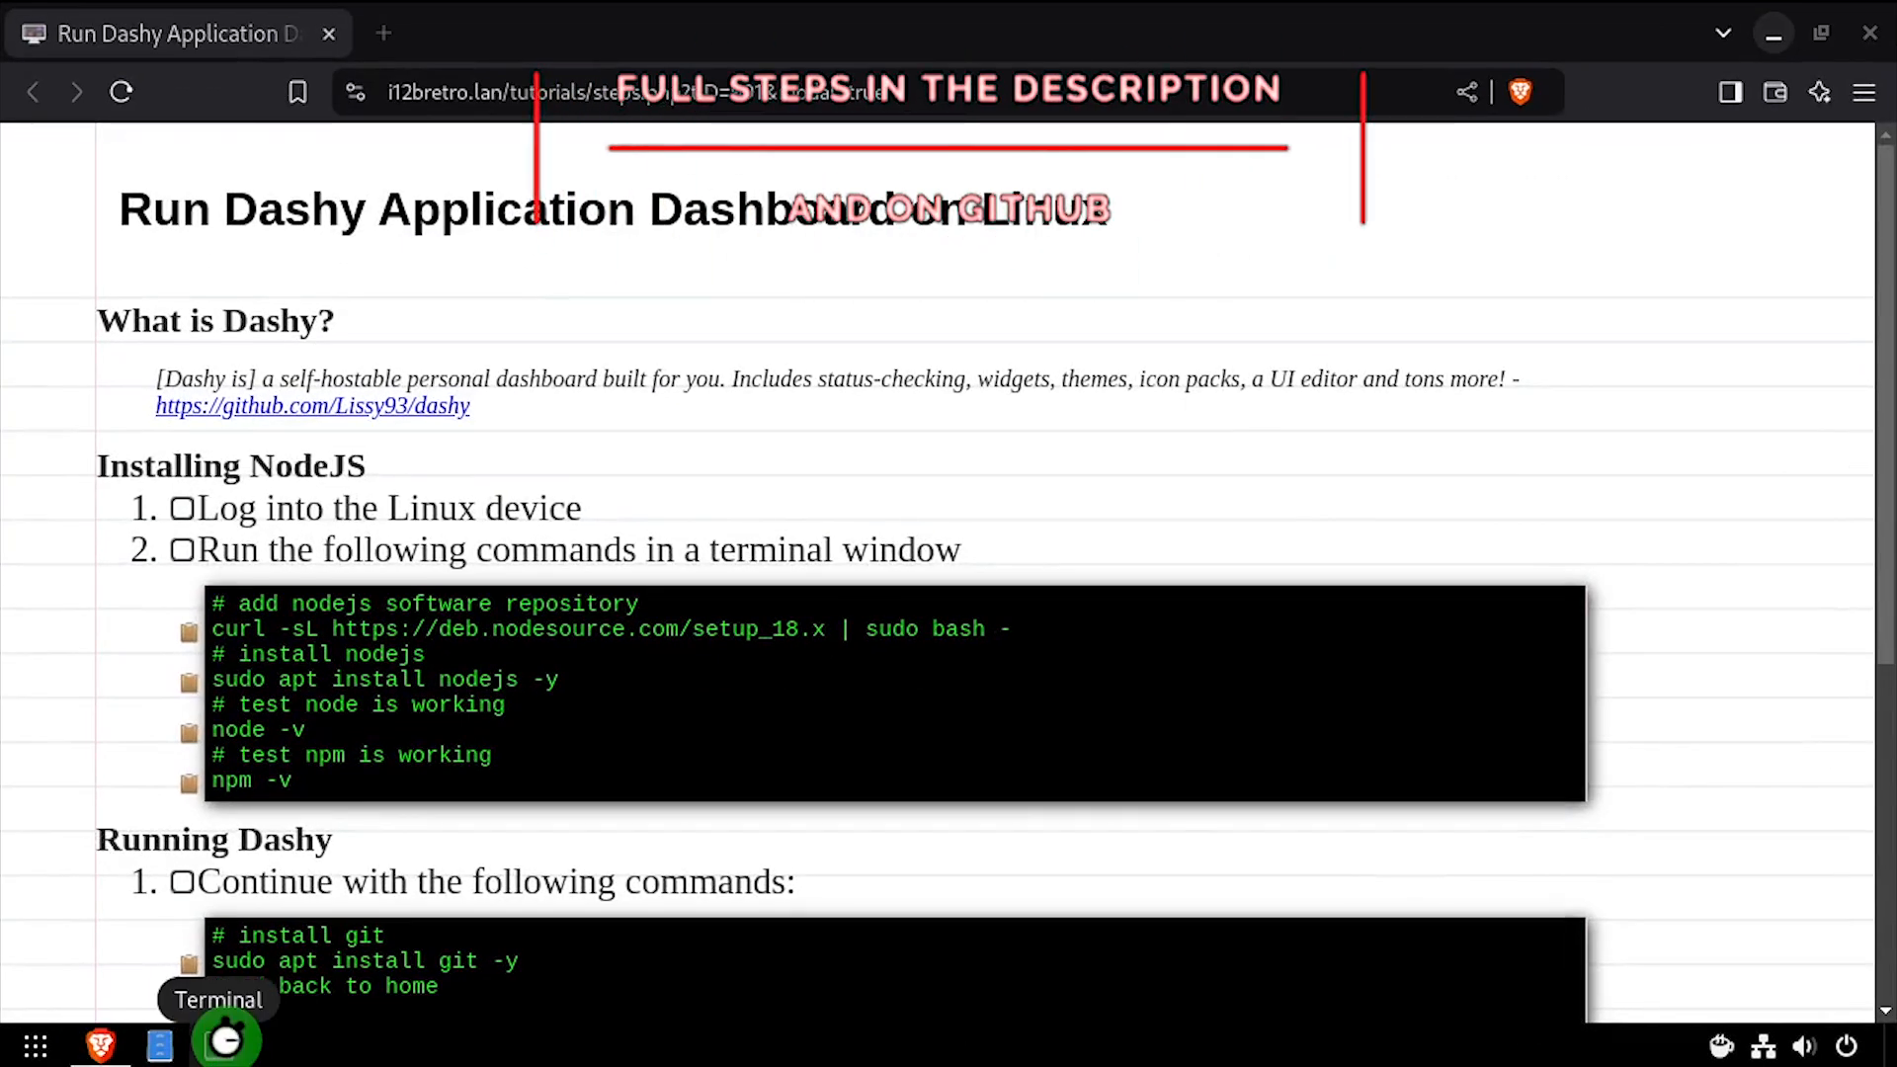
# Launch GNOME Console from the taskbar beside the Brave tutorial page
pyautogui.click(226, 1043)
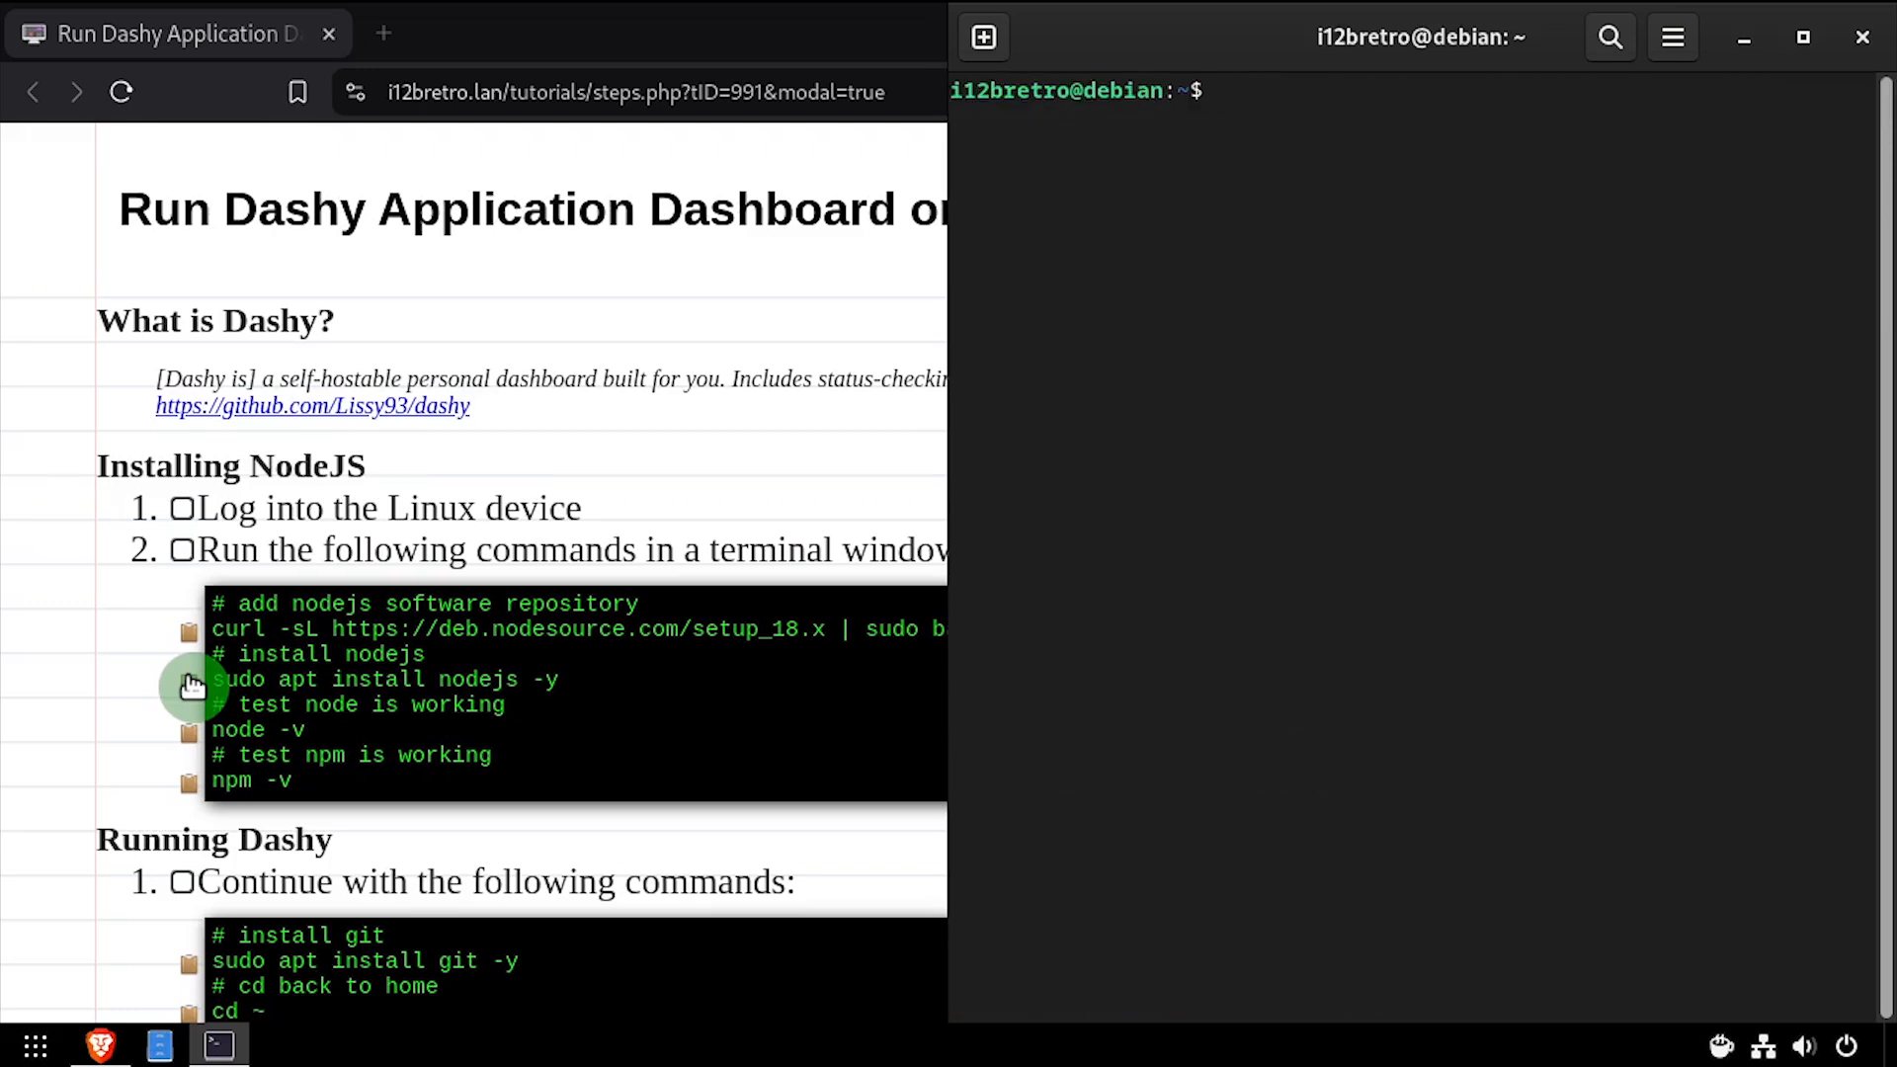
# Run sudo apt install git -y and copy the clone/checkout commands from the tutorial
pyautogui.scroll(-3)
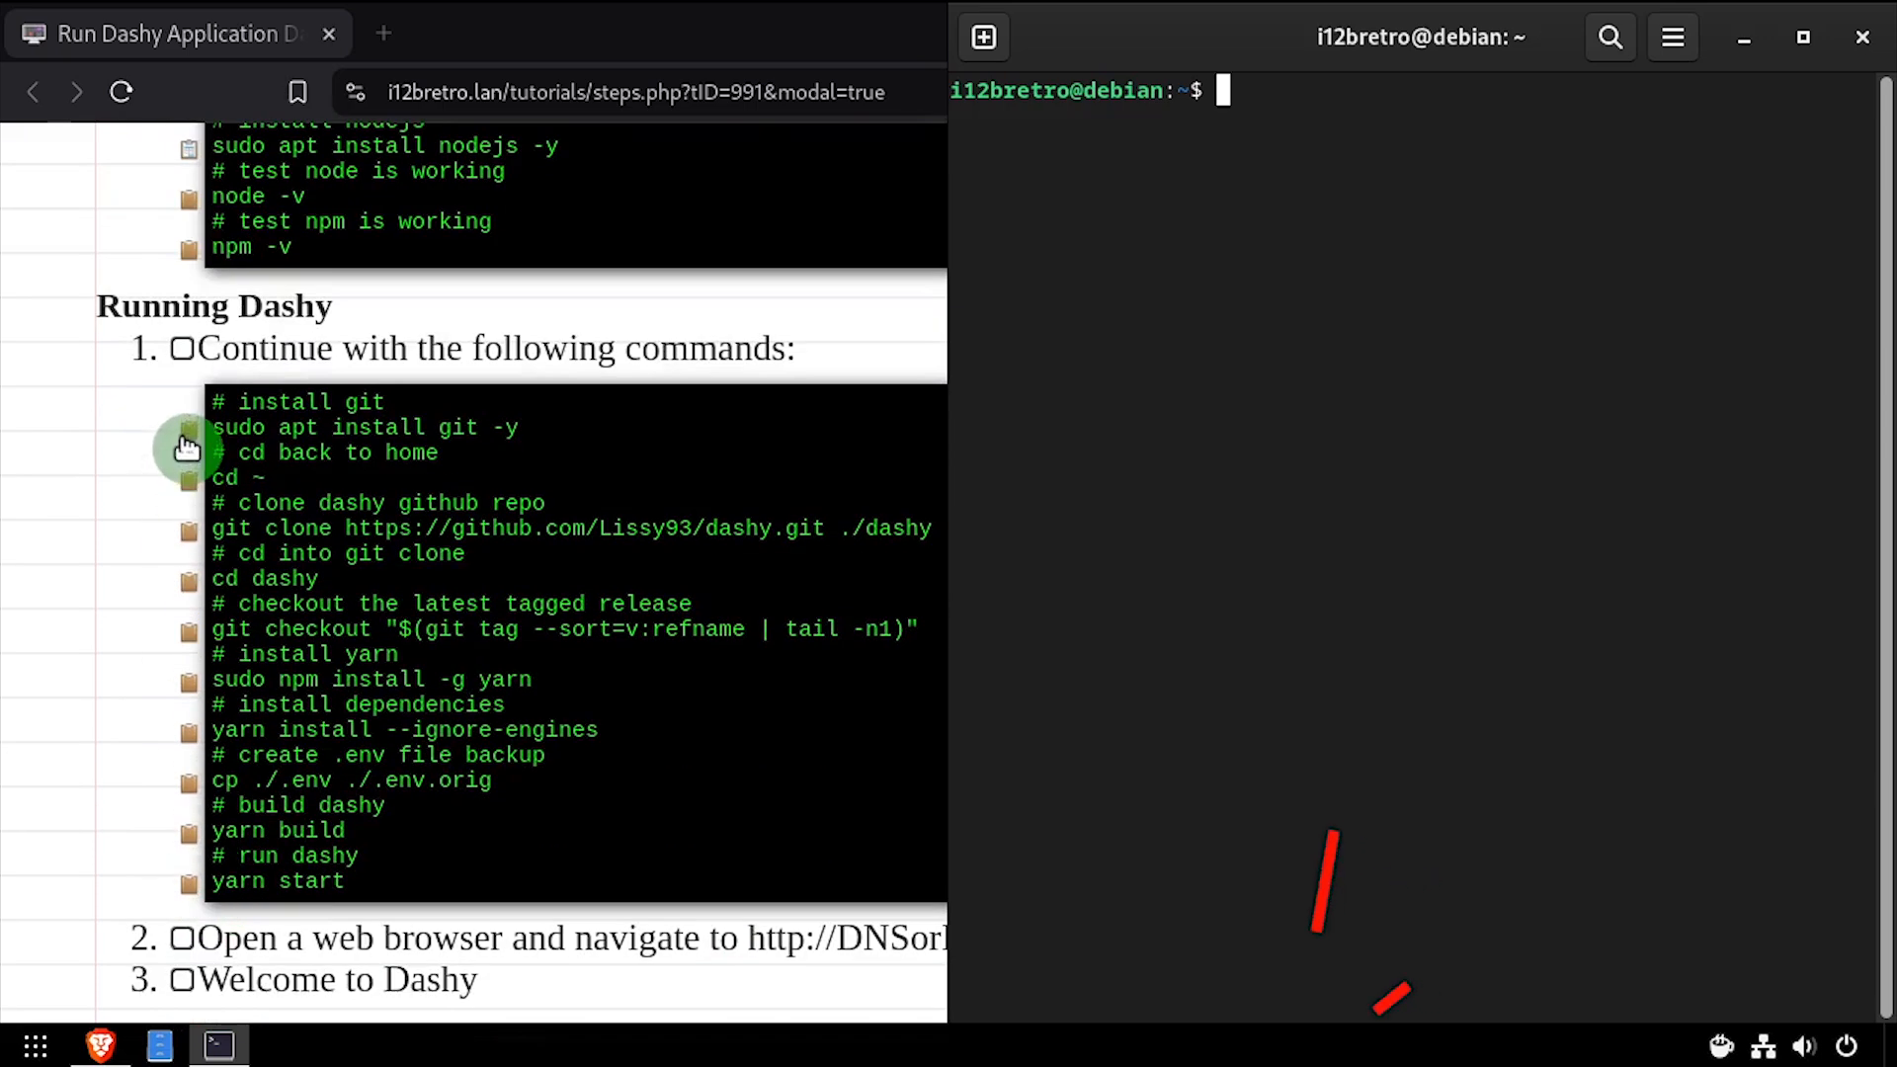
pyautogui.write('sudo apt install git -y')
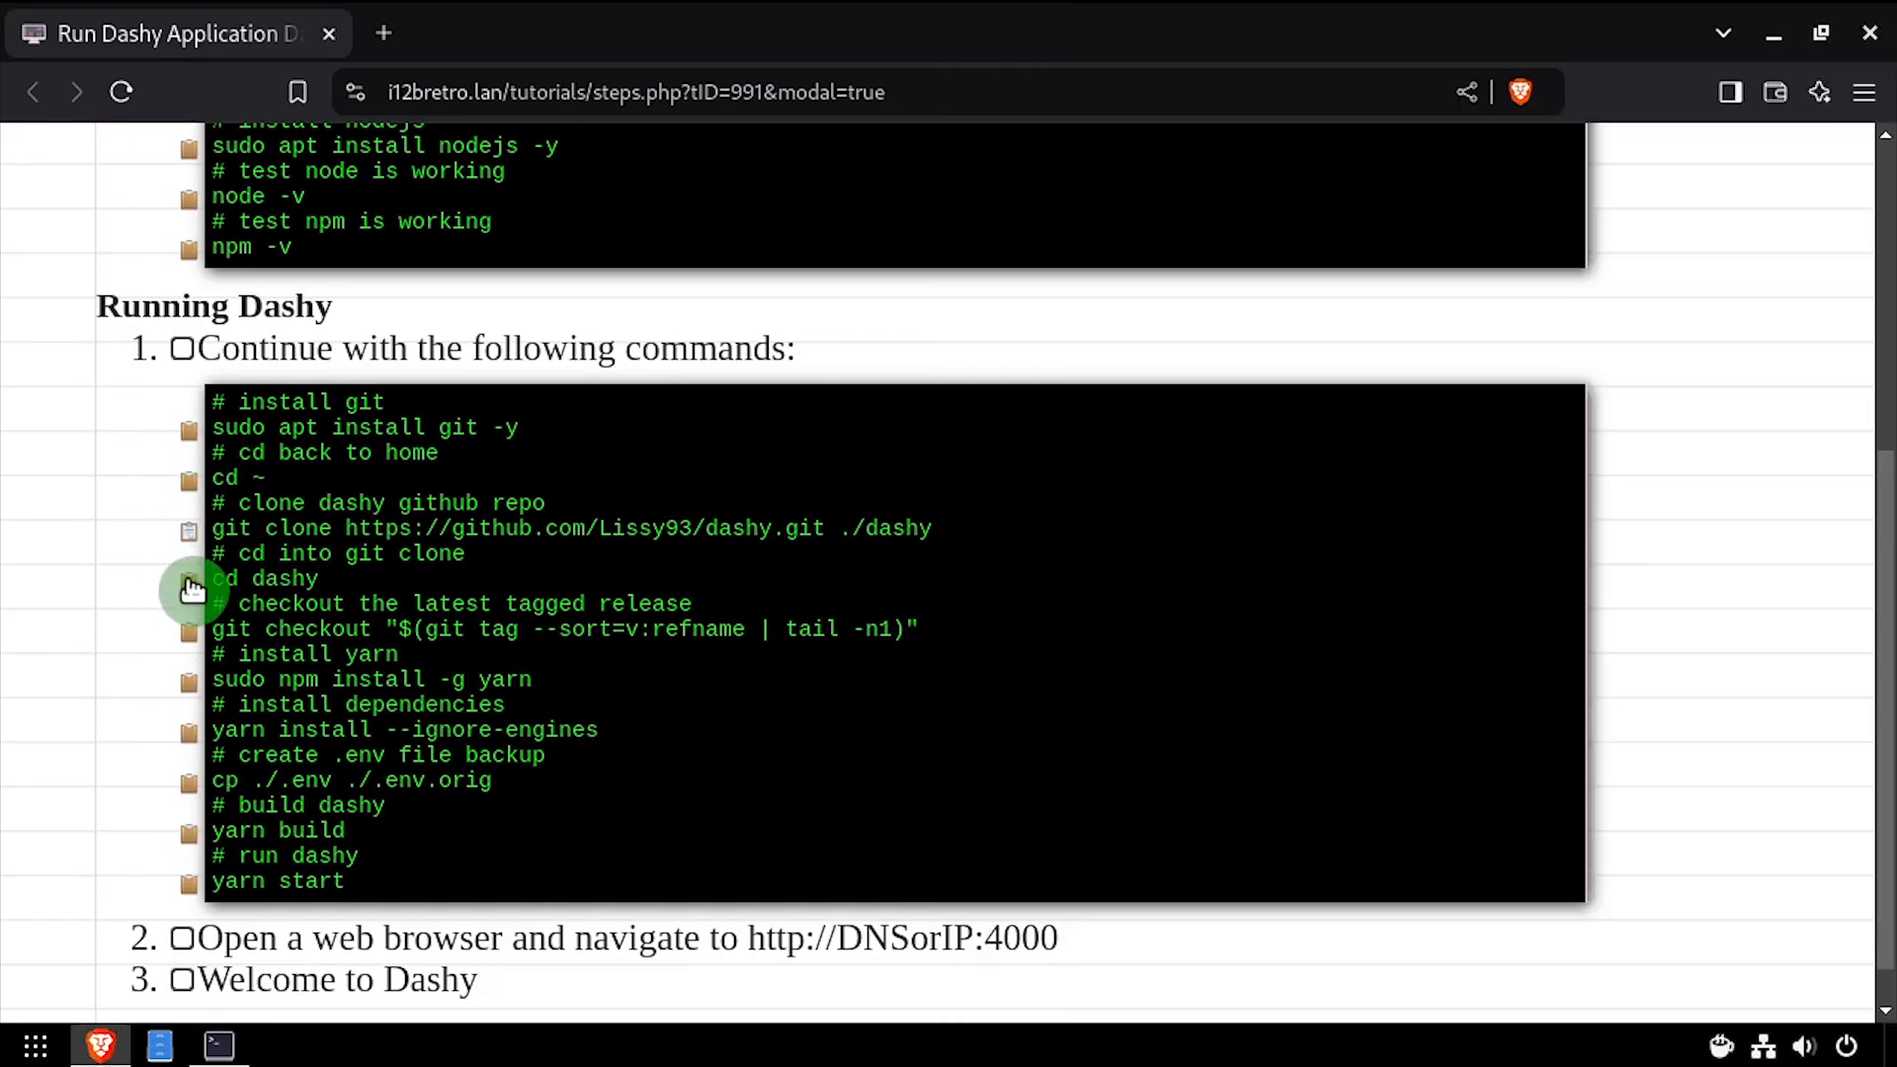
pyautogui.click(217, 1046)
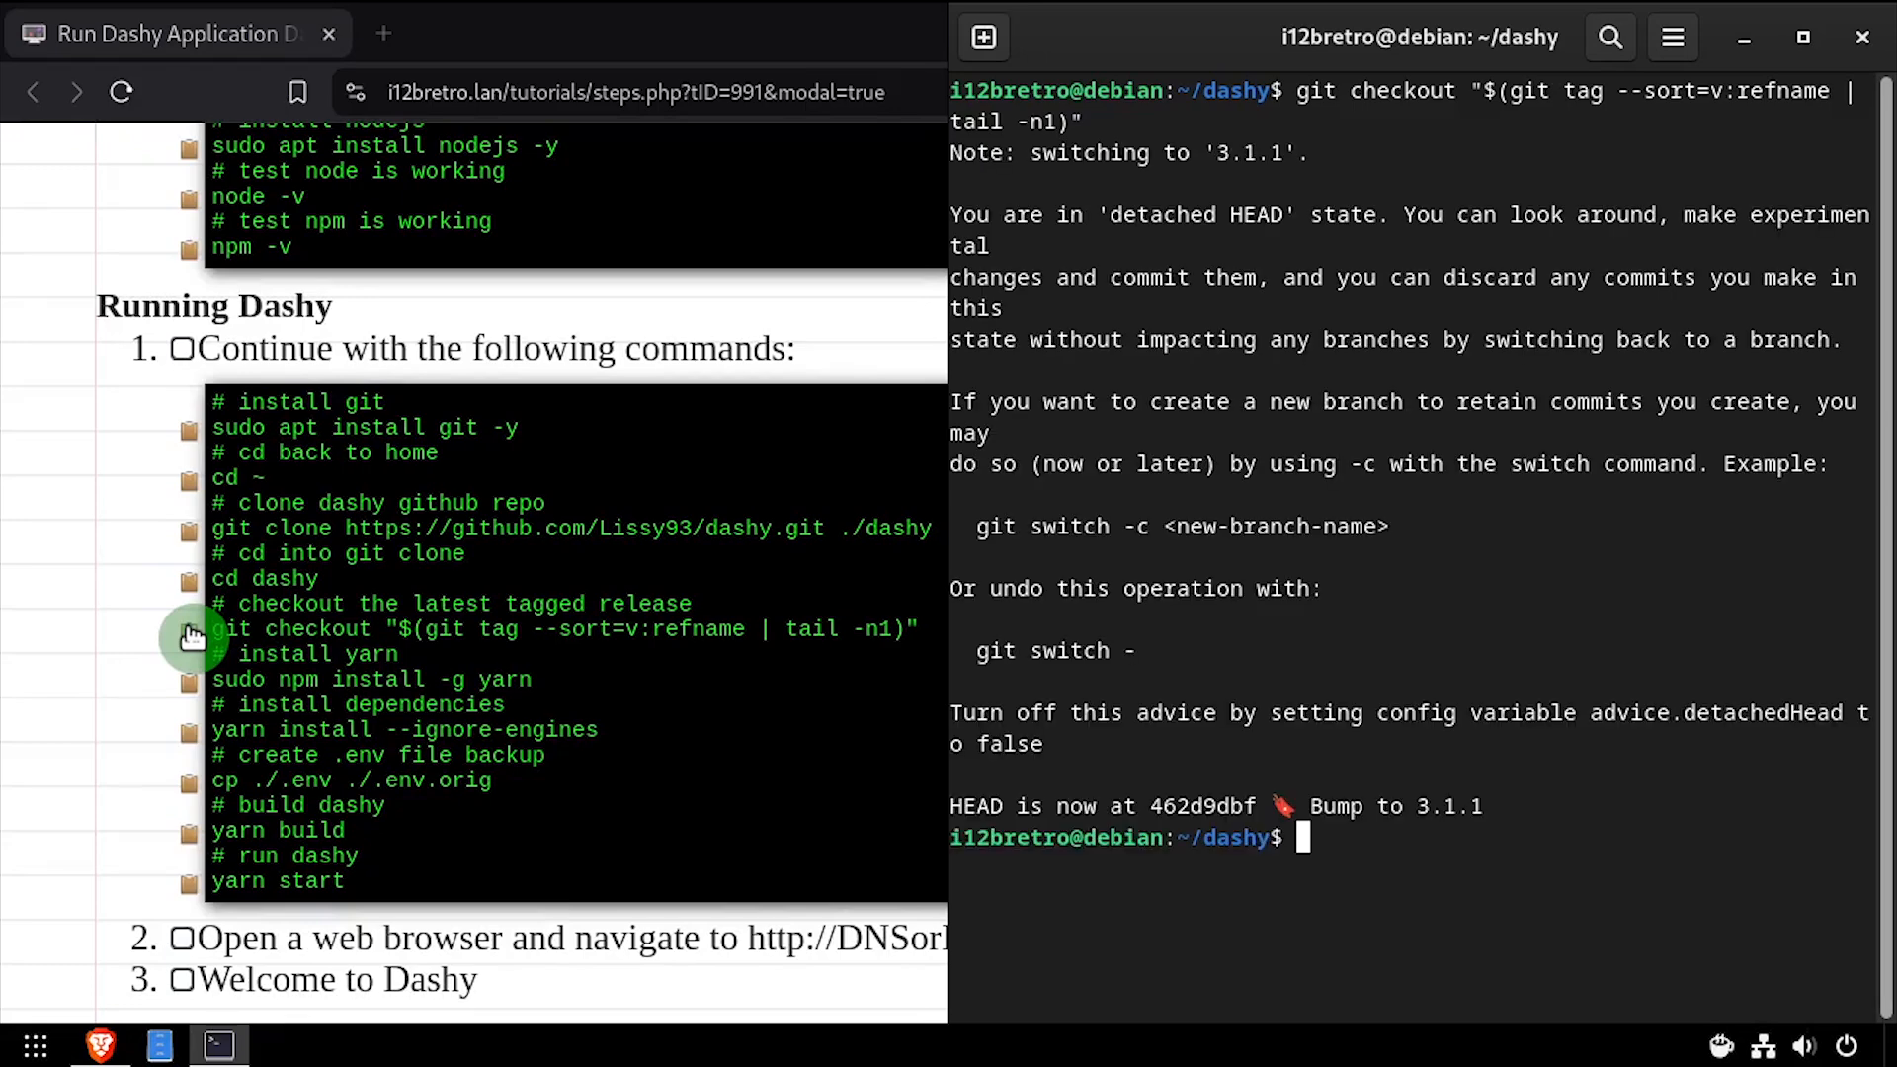
pyautogui.doubleClick(369, 678)
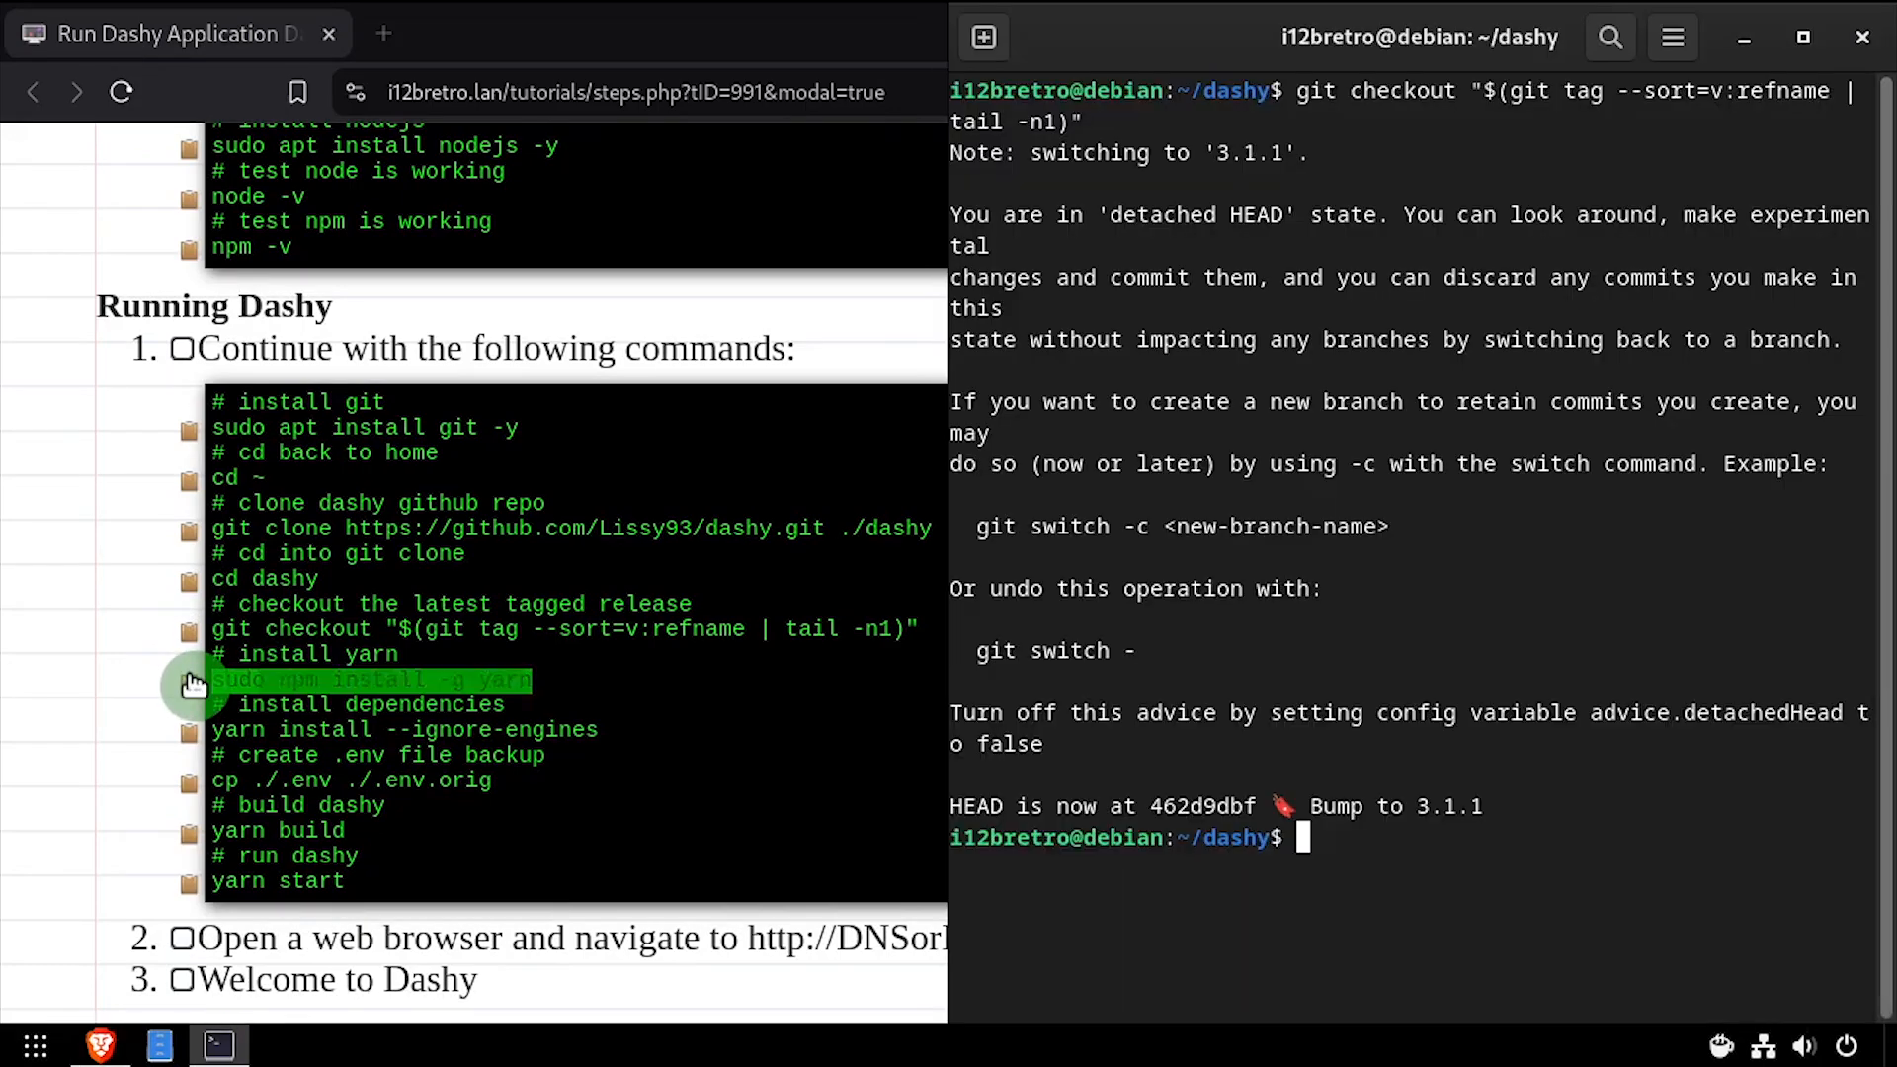
pyautogui.write('sudo npm install -g yarn')
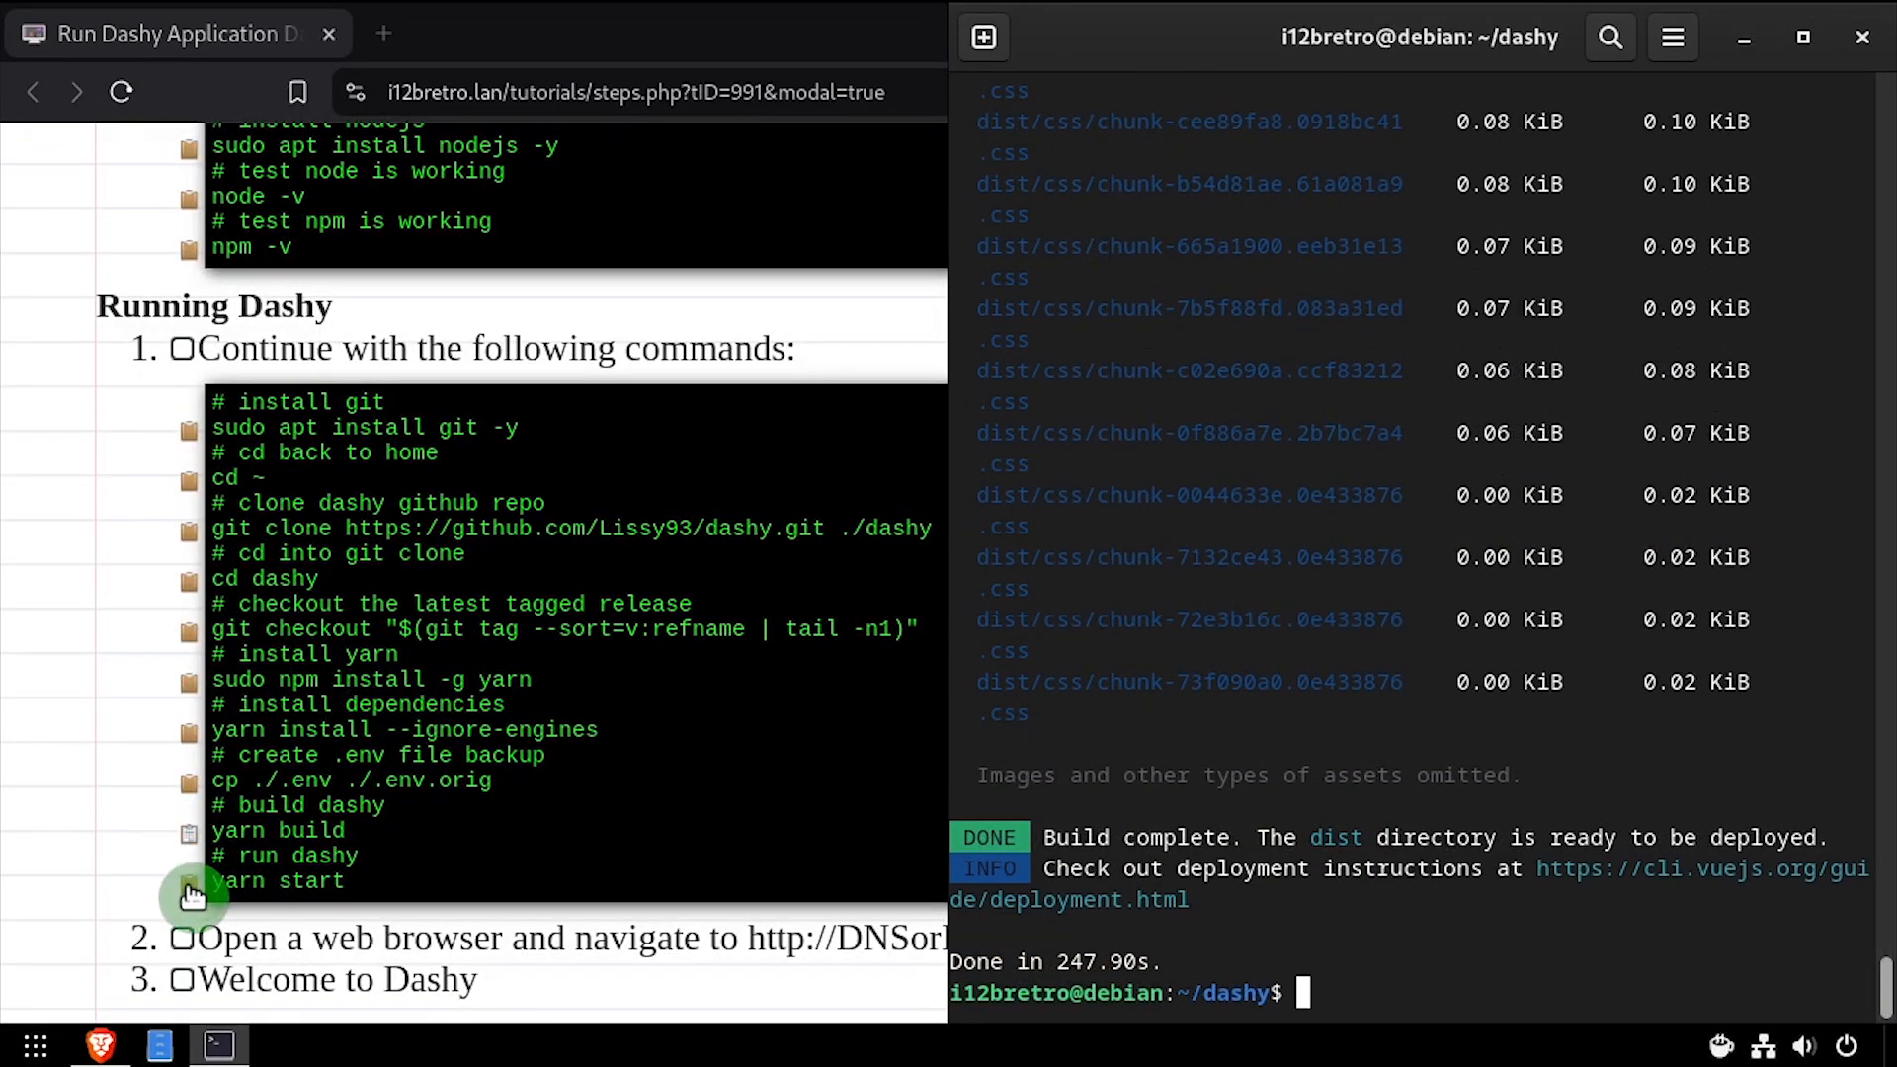
pyautogui.write('yarn start')
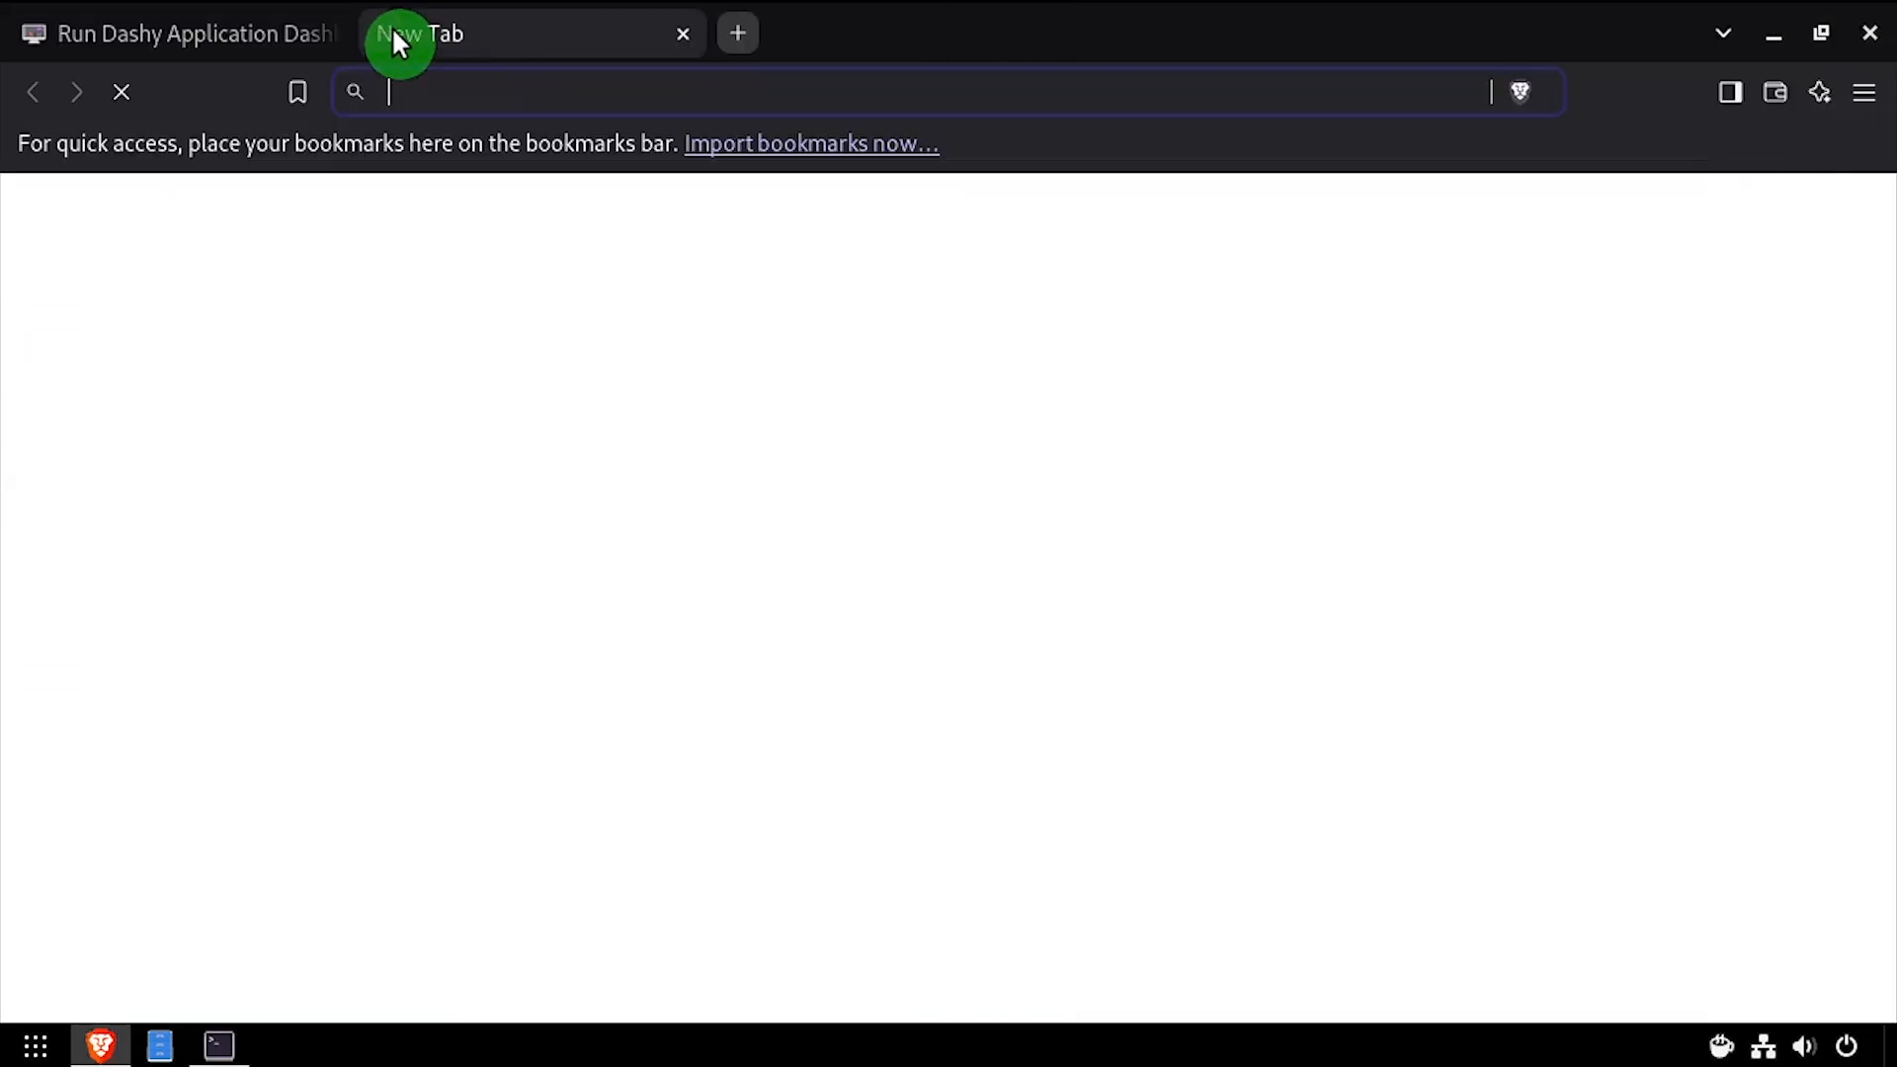
pyautogui.write('http://localhost:')
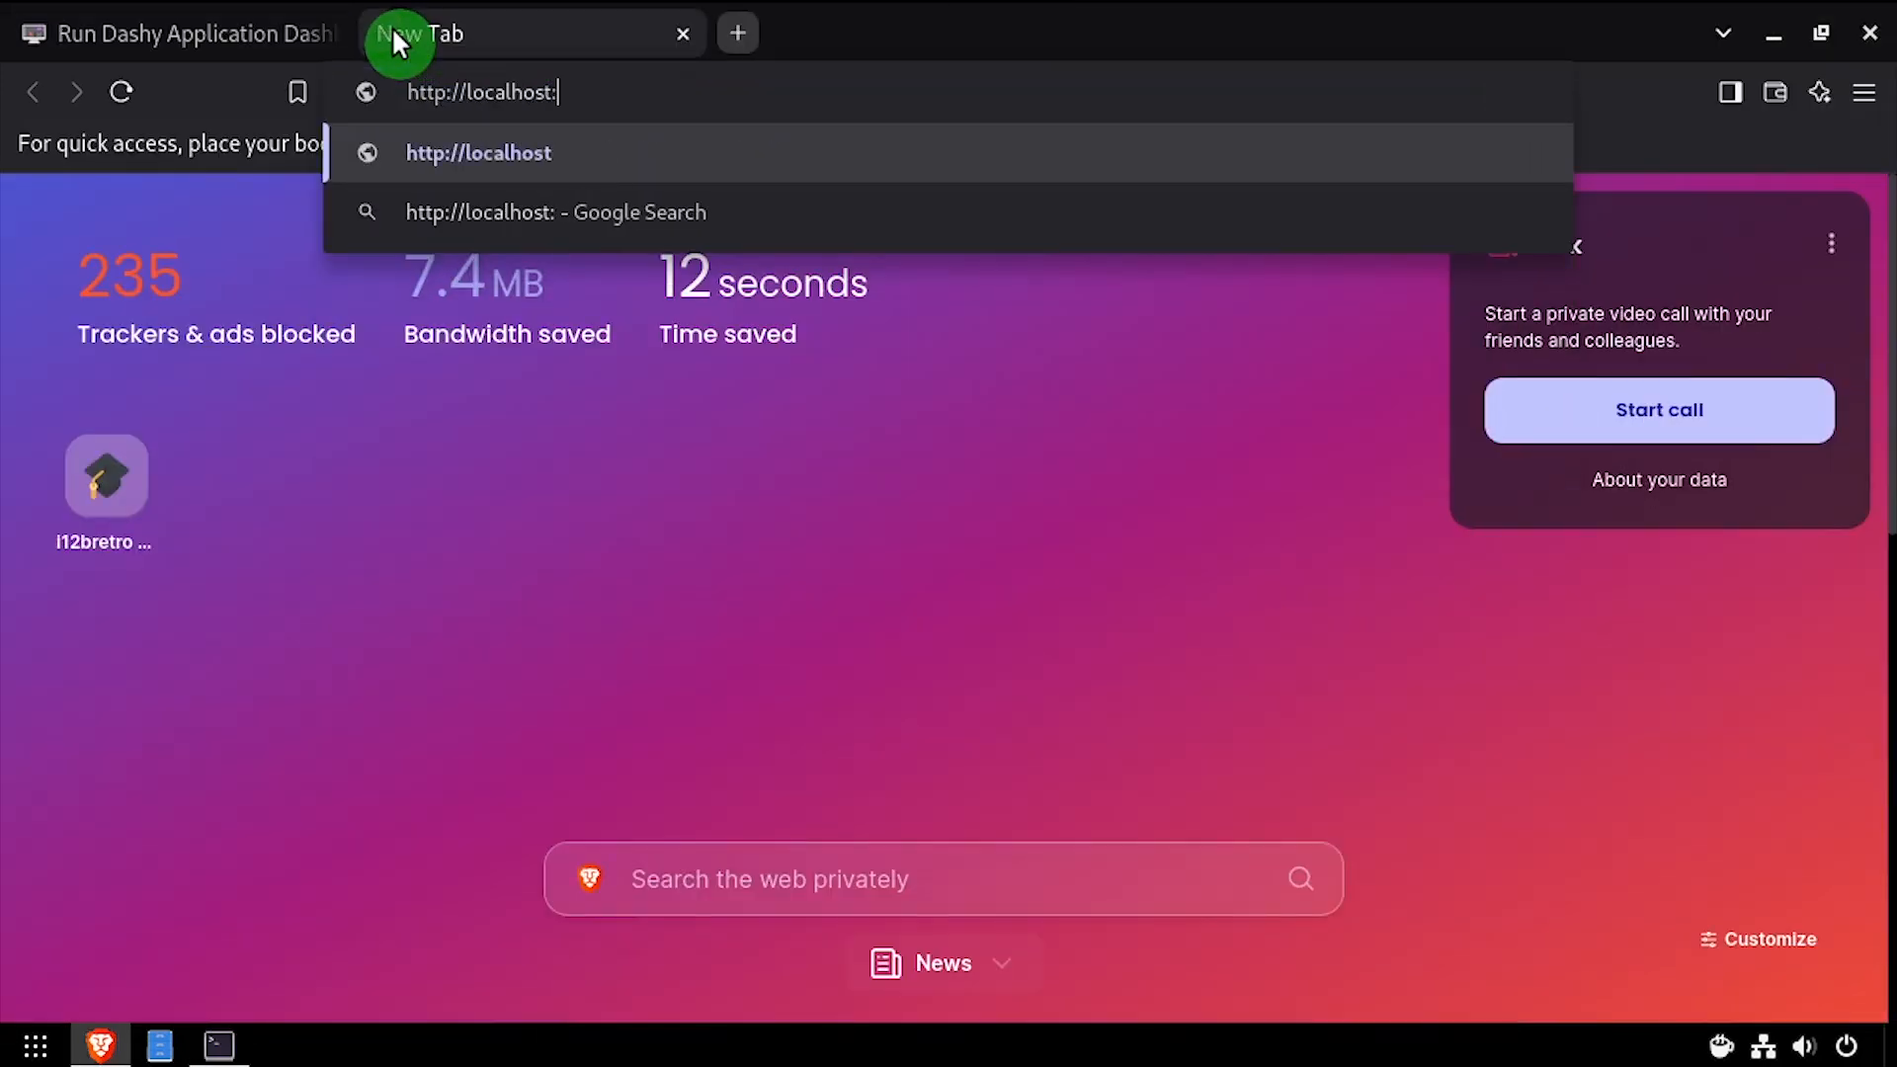